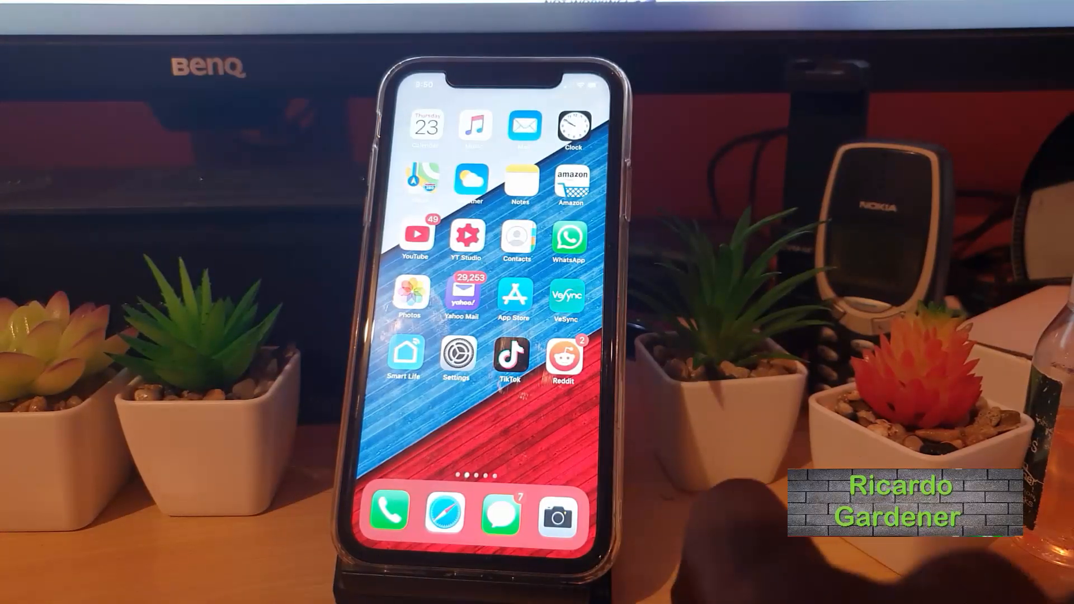
Open Settings from the home screen and scroll down to the third-party apps below Game Center.
scroll("left", 3)
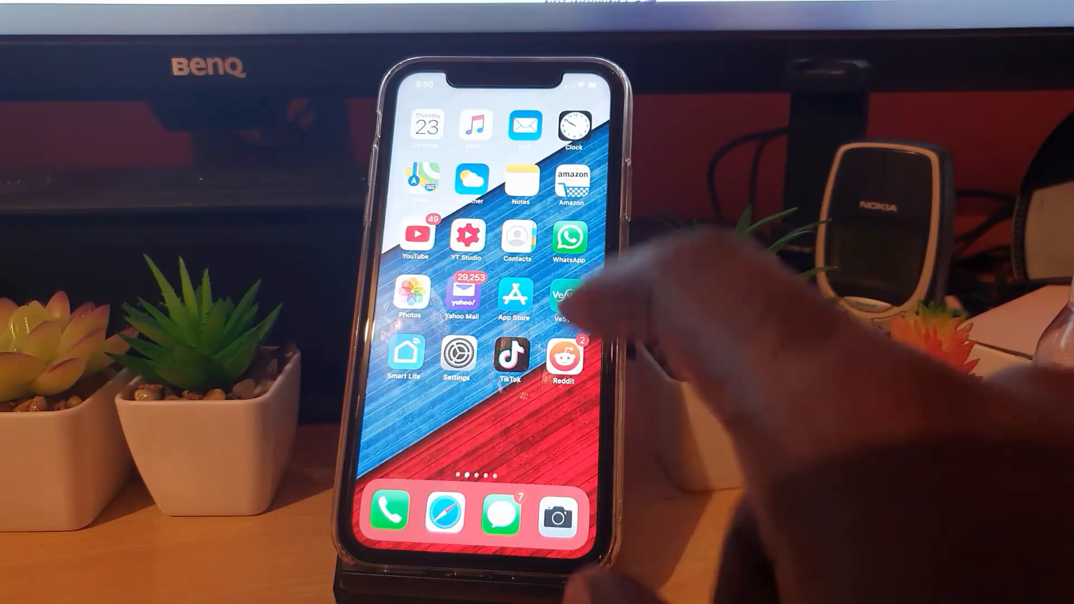
left_click(456, 354)
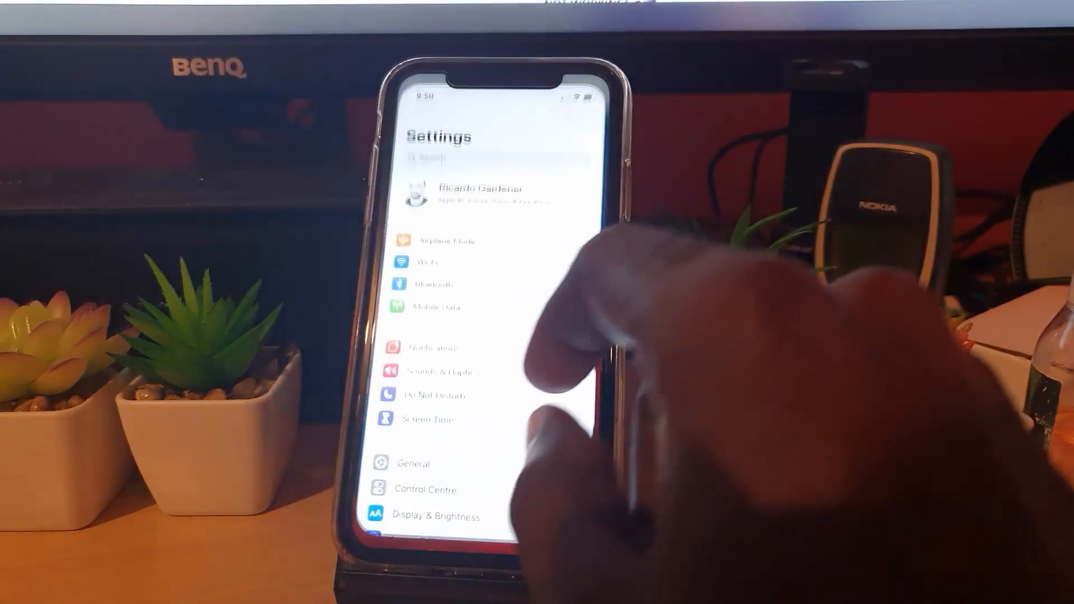
scroll("down", 3)
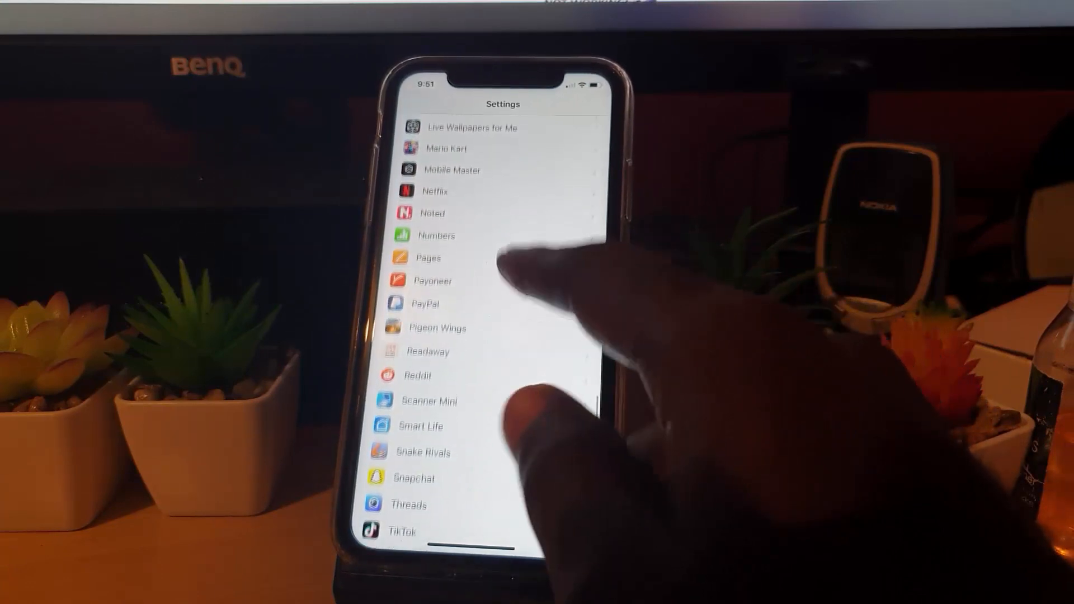
scroll("down", 3)
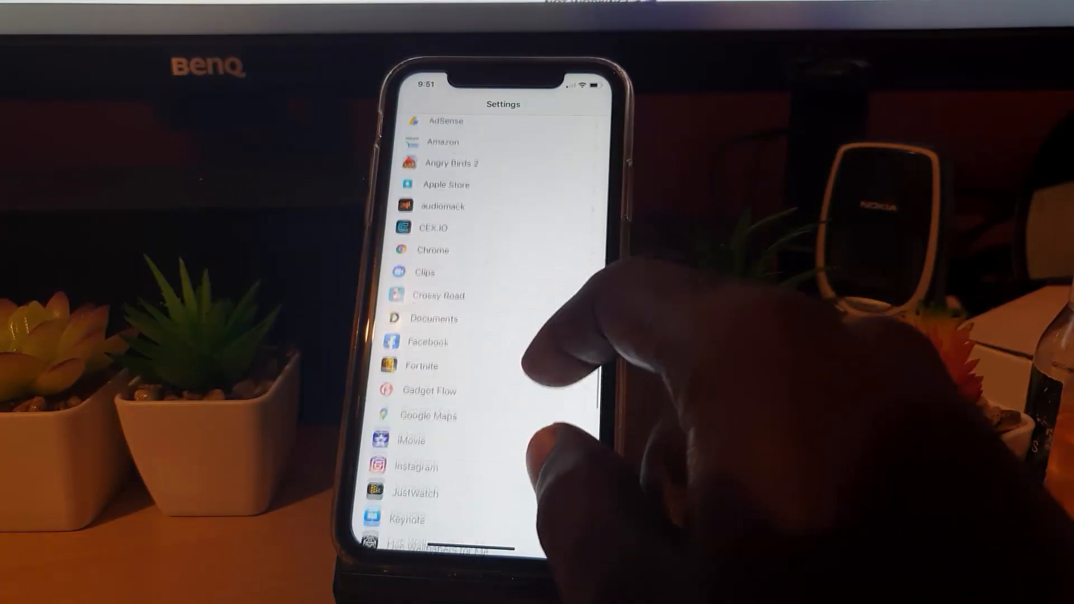
scroll("down", 3)
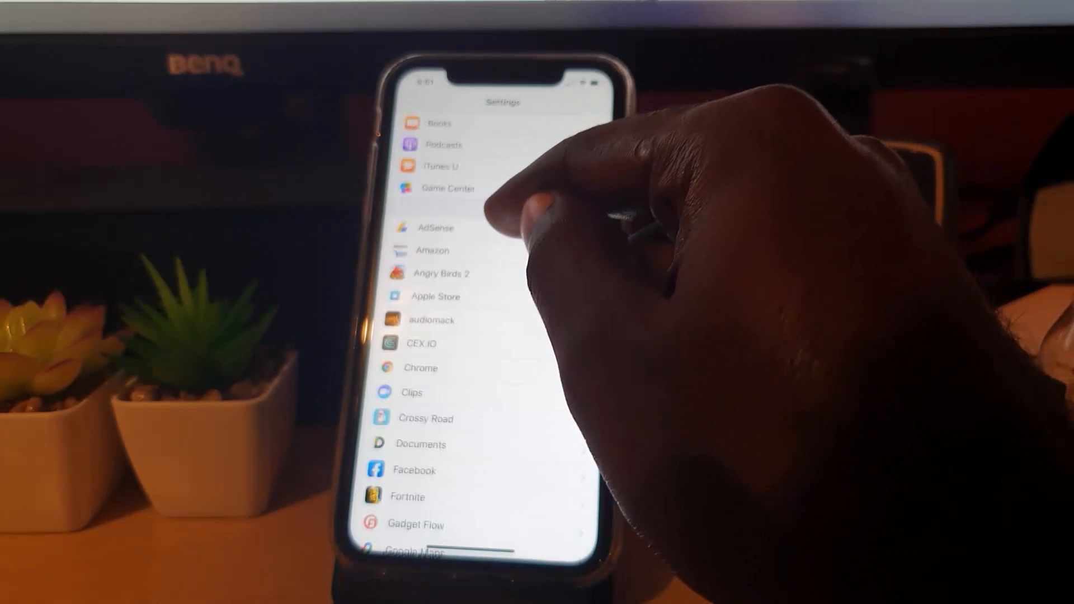
Open Amazon's page in Settings to view its access permissions and sign-in option.
left_click(435, 228)
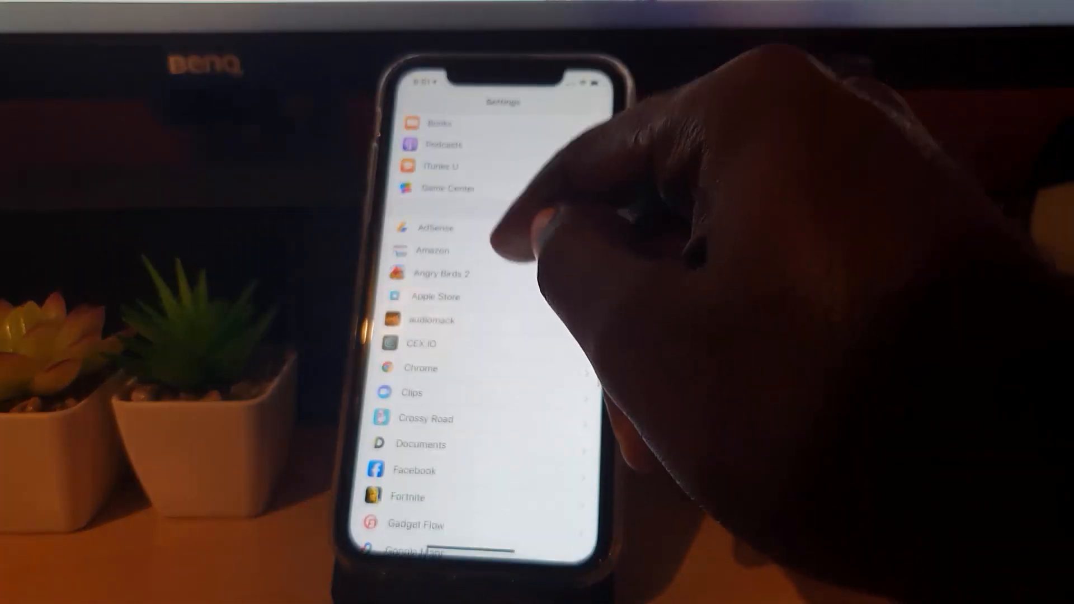
left_click(432, 250)
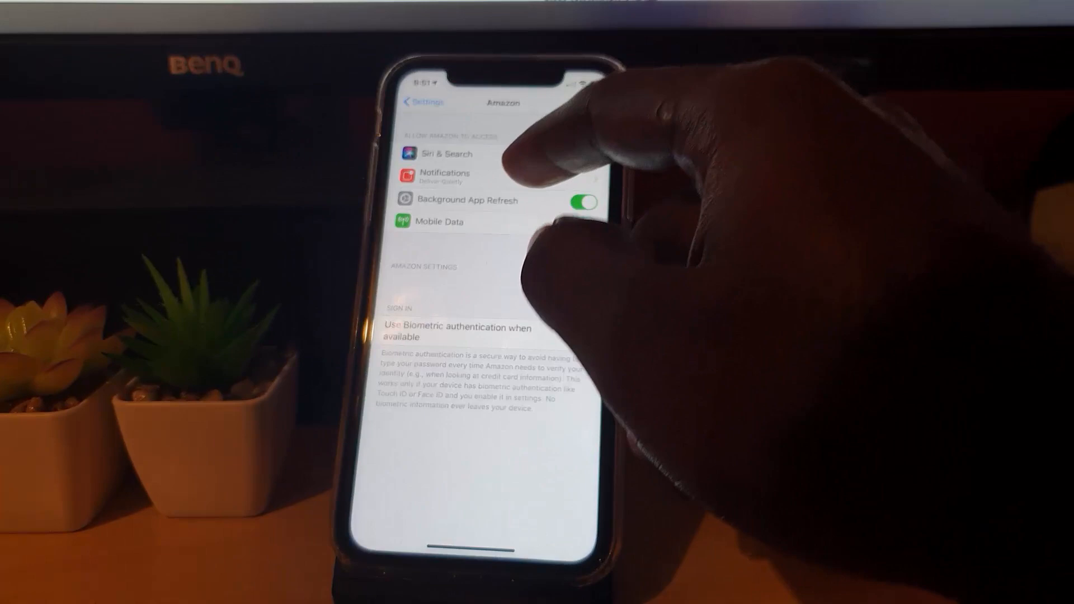
left_click(445, 176)
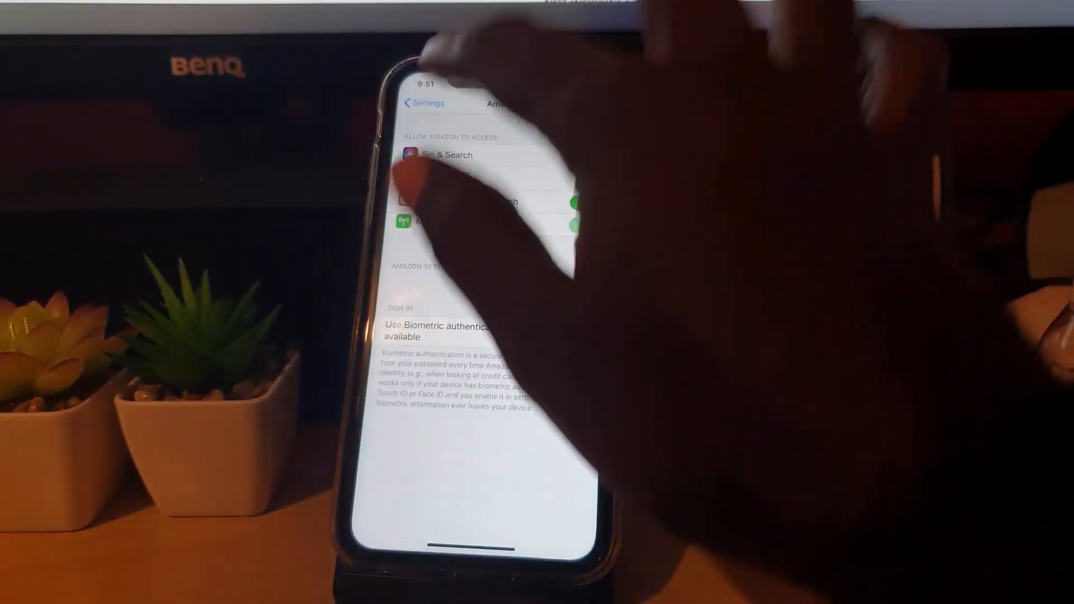
Go to the home screen and open the App Store on its Today page.
left_click(423, 102)
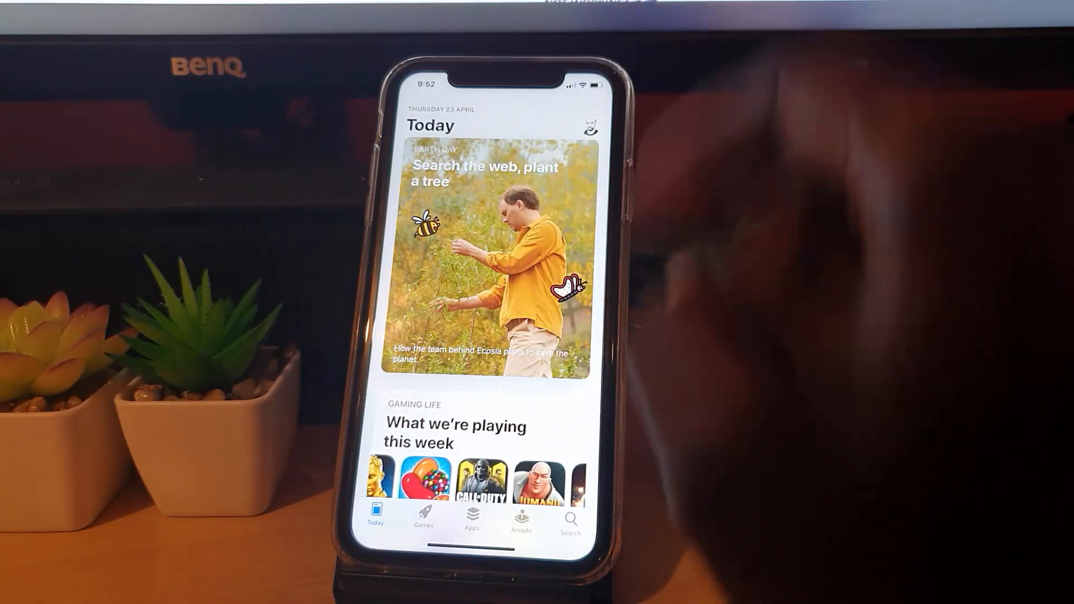
Start an App Store search, then switch back to the Settings apps list.
left_click(570, 519)
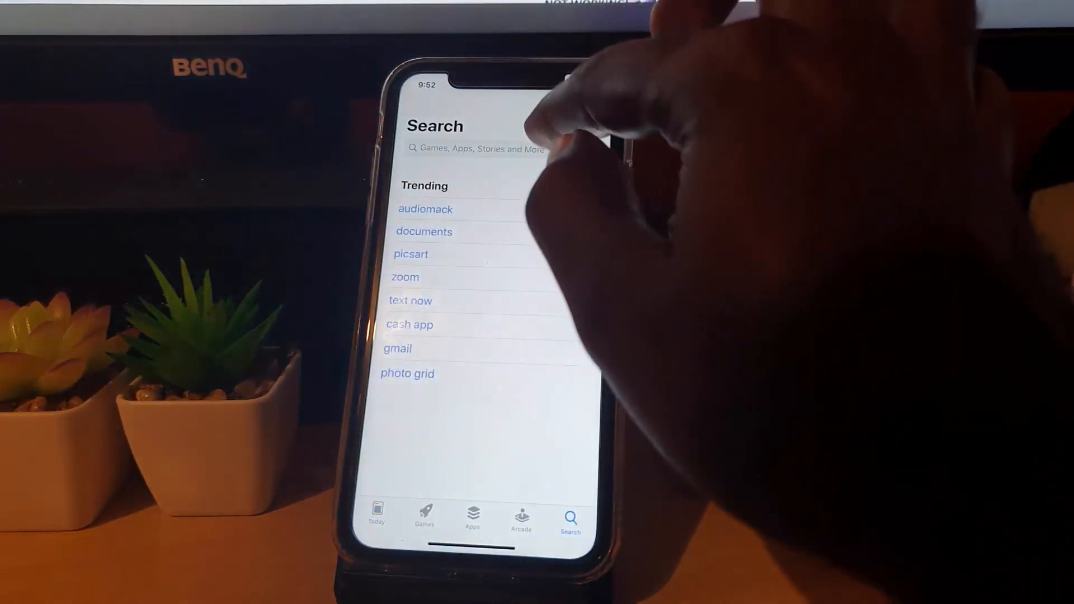
left_click(476, 148)
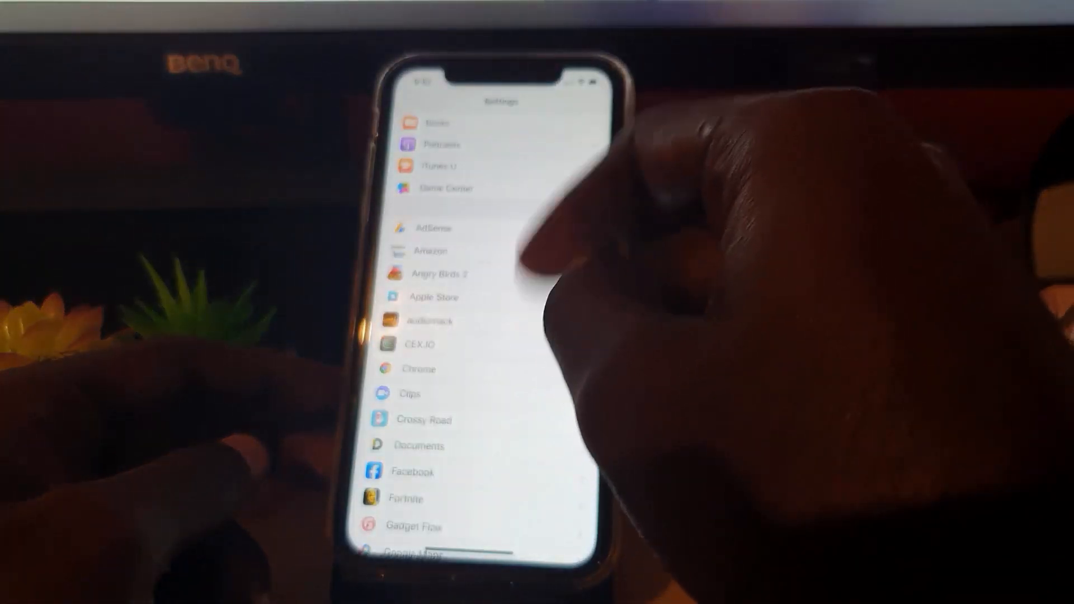
Scroll the Settings apps list past Instagram and return to the home screen.
scroll("down", 3)
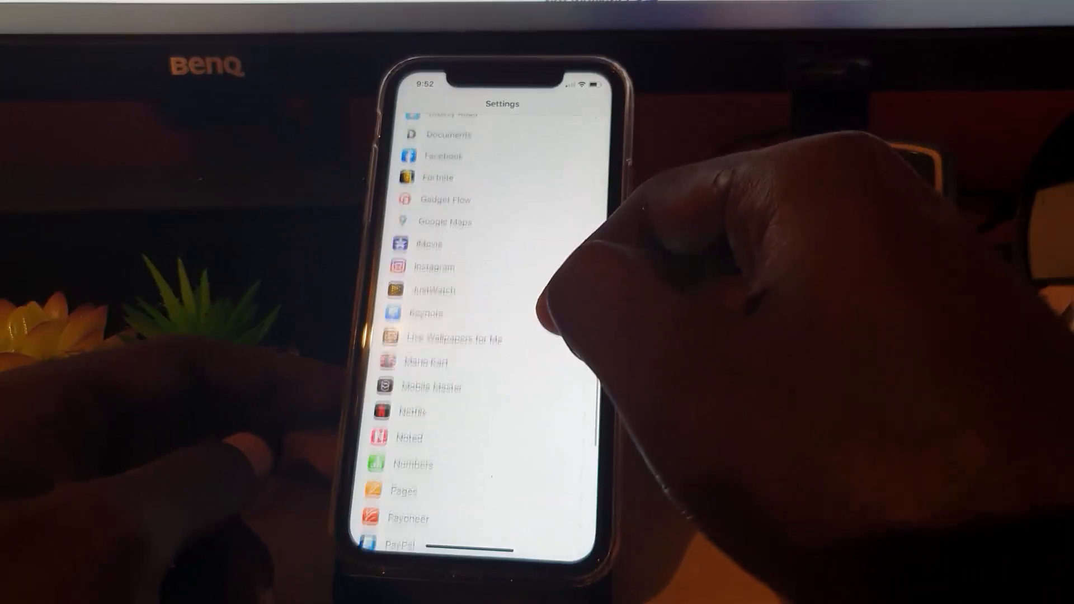
left_click(444, 156)
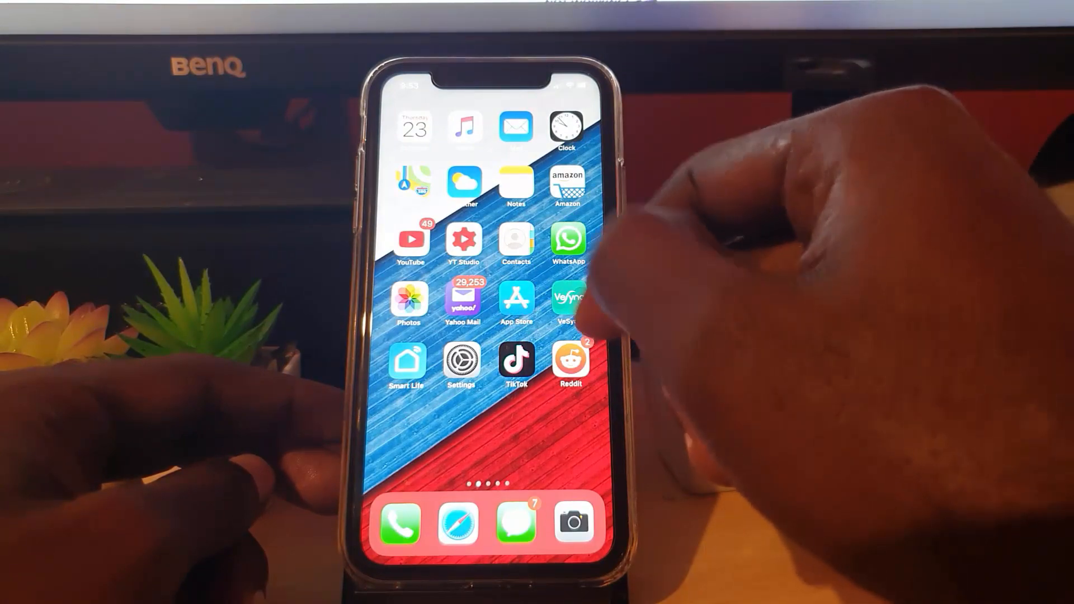
Open your Instagram profile, dismiss the add-to-story prompt with Not Now, and go home.
scroll("left", 3)
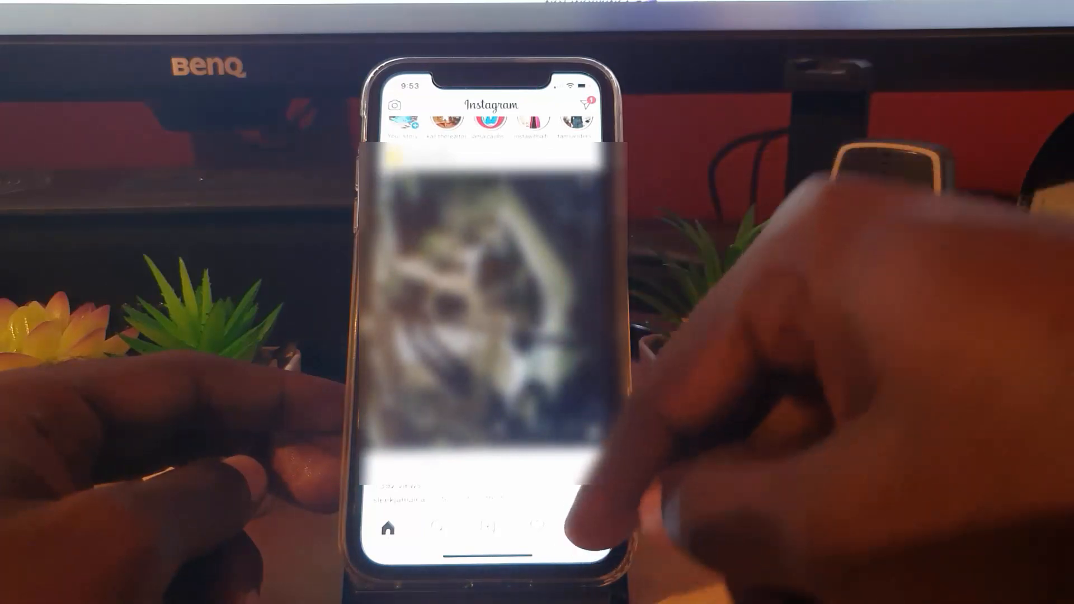
left_click(585, 527)
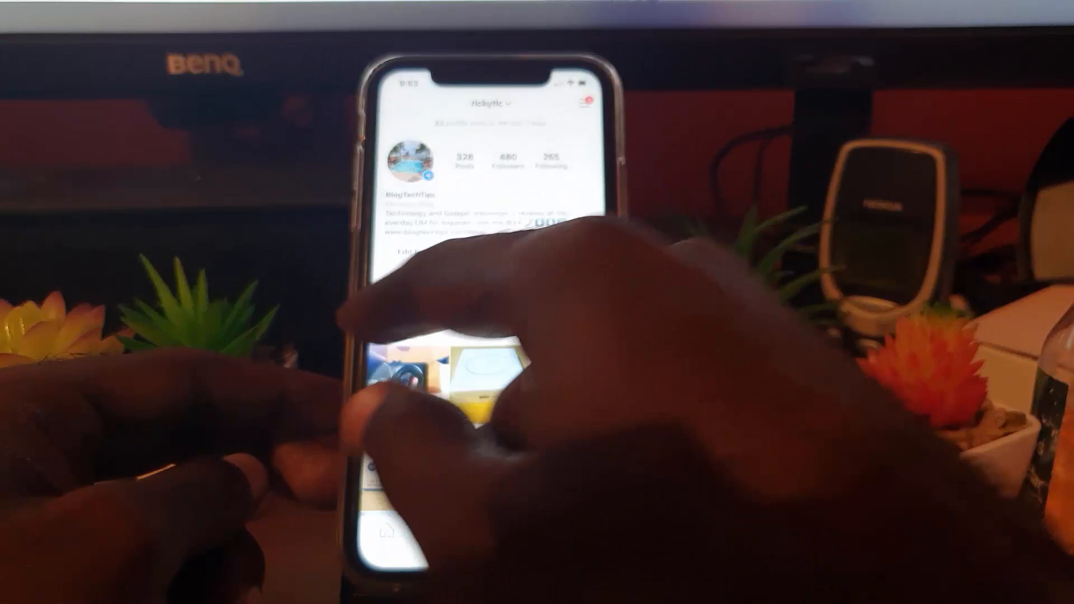
left_click(411, 161)
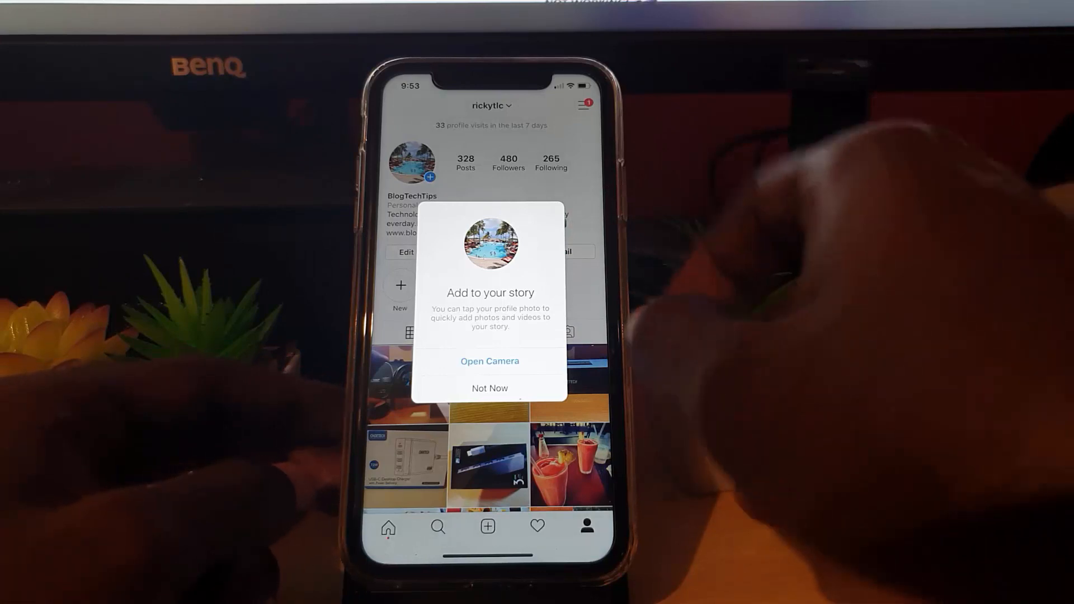
left_click(489, 388)
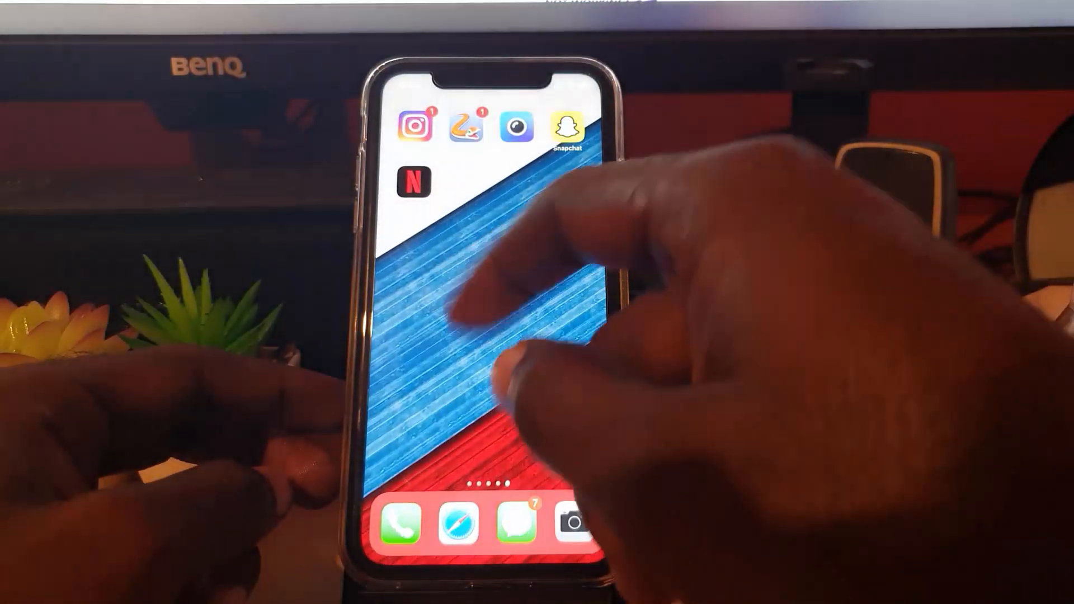
Open Facebook's page in Settings, listing Notifications, access permissions and HD upload options.
scroll("left", 3)
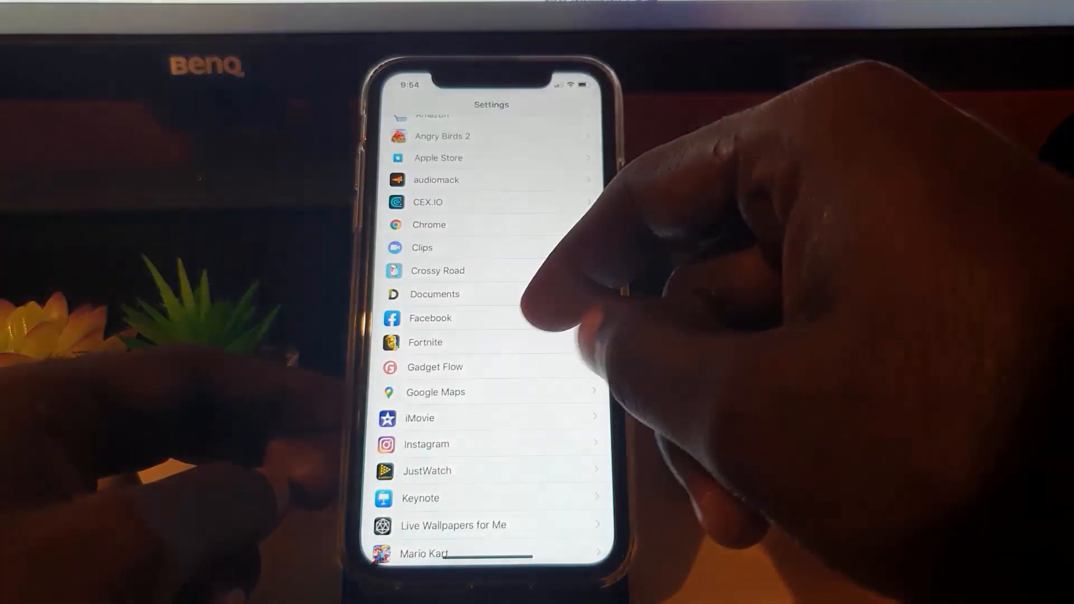
left_click(430, 318)
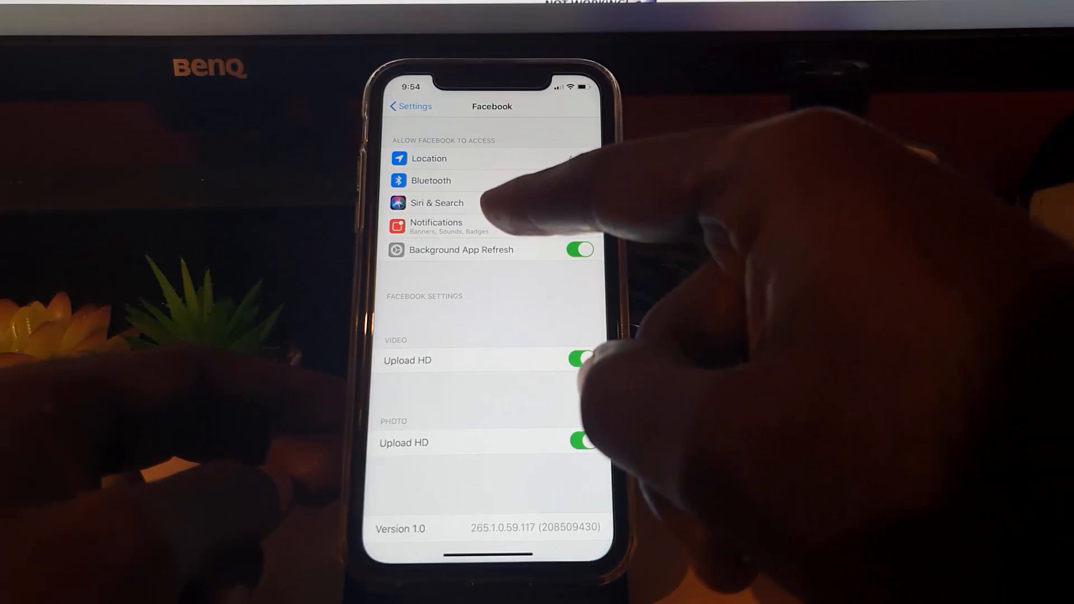